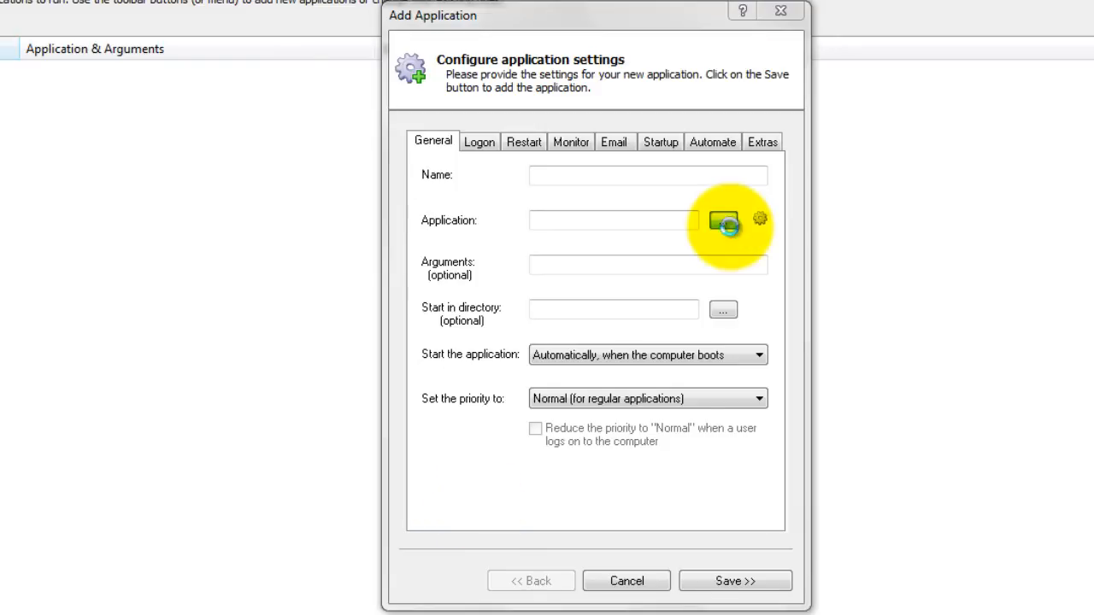
- Set the application path to the monitor-accounts script in C:\VBScripts
left_click(723, 220)
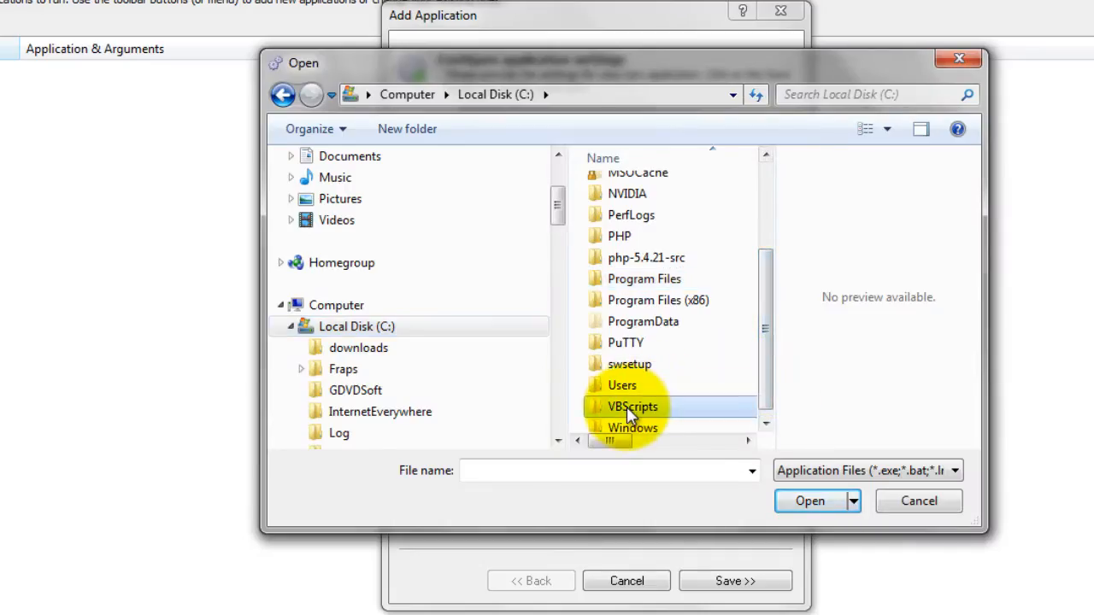
double_click(632, 406)
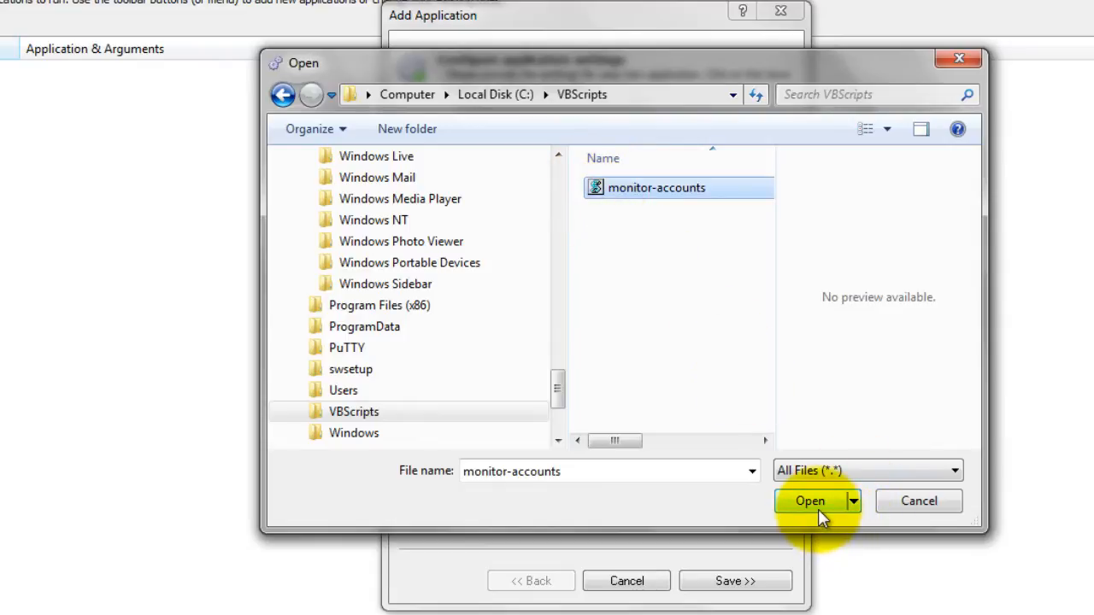
left_click(810, 501)
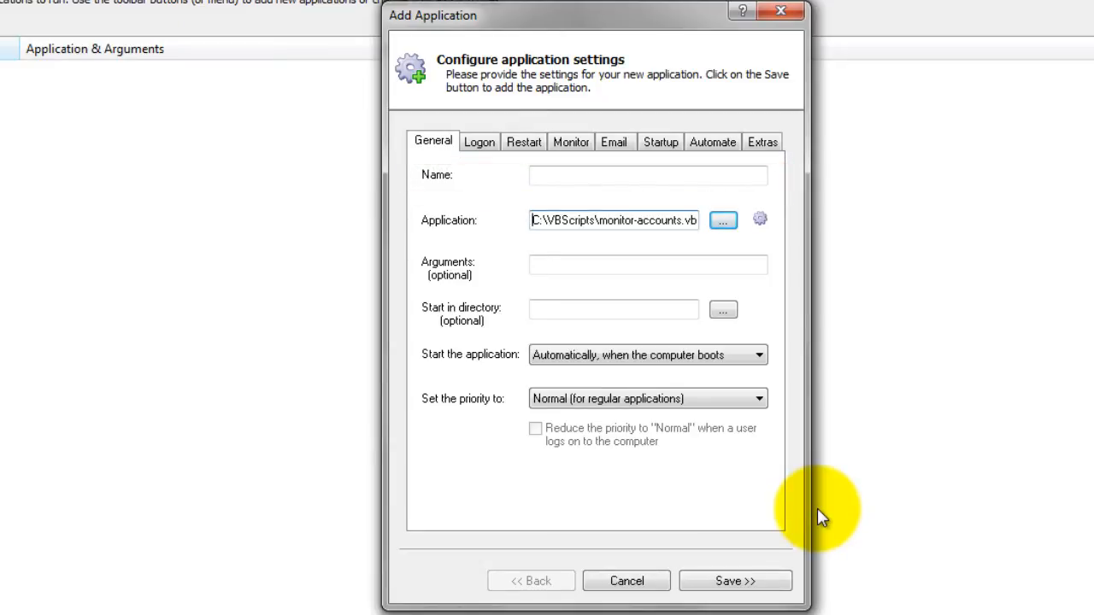
- Enter 'My VBScript' as the application name
type("My VBSc")
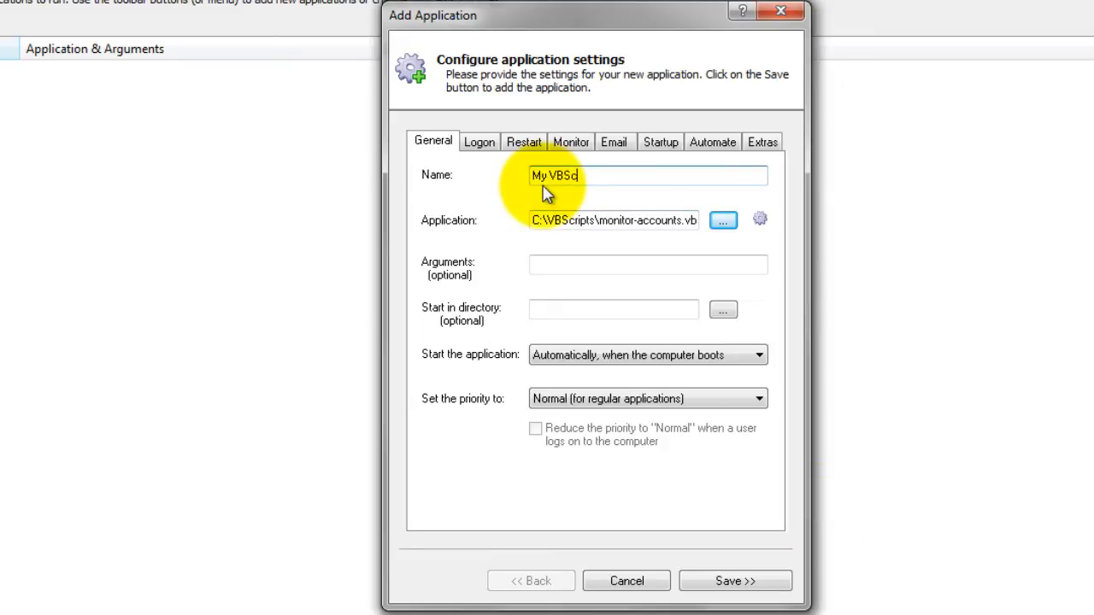
type("ript")
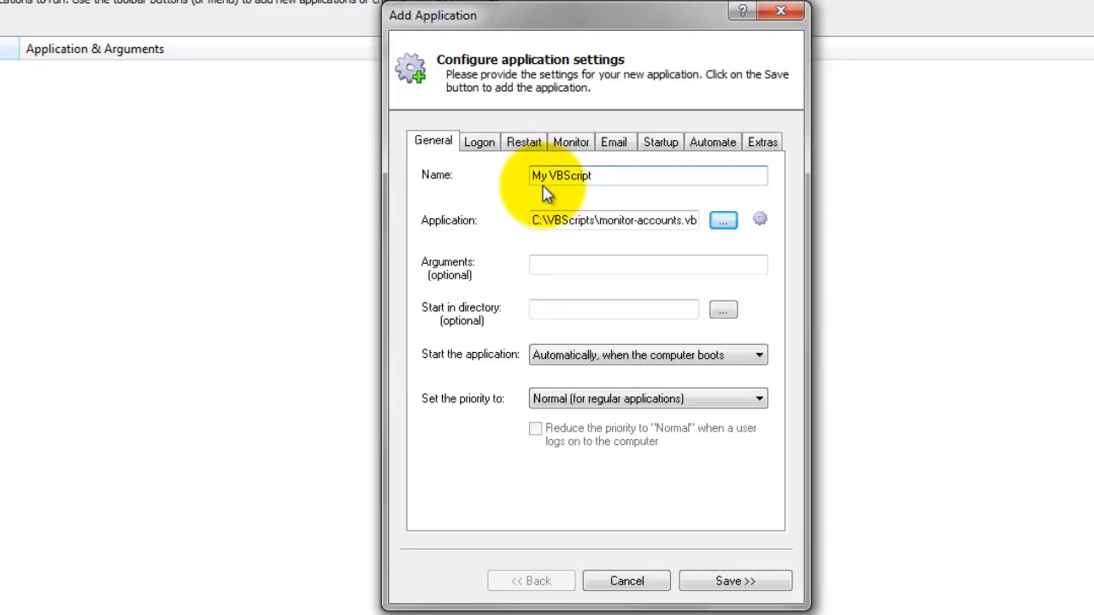
mouse_move(591, 232)
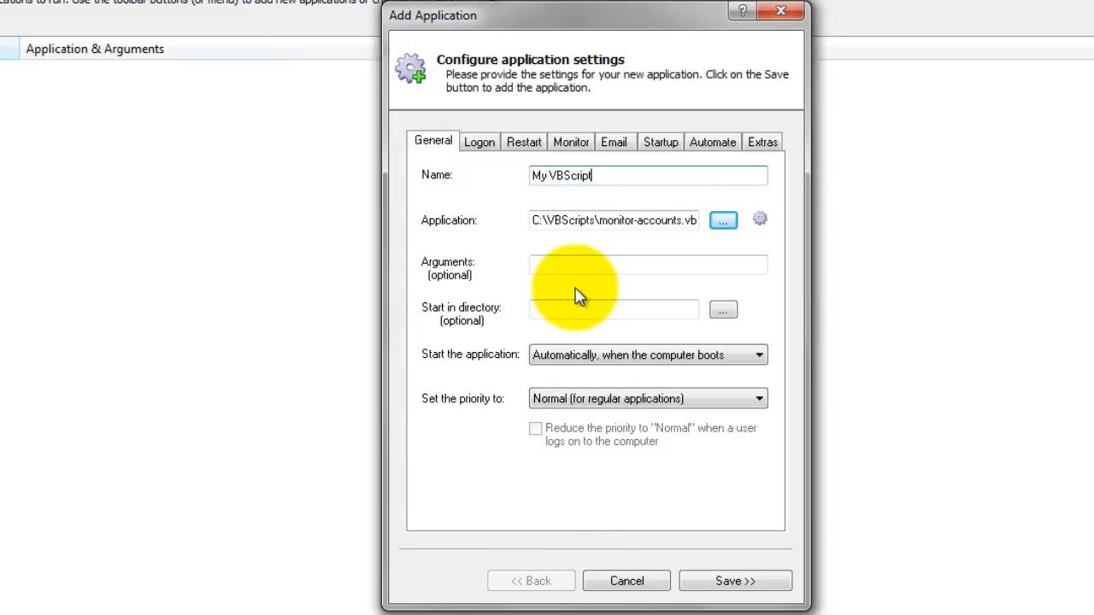
- Run the script under the specific user account with its password filled in
left_click(479, 142)
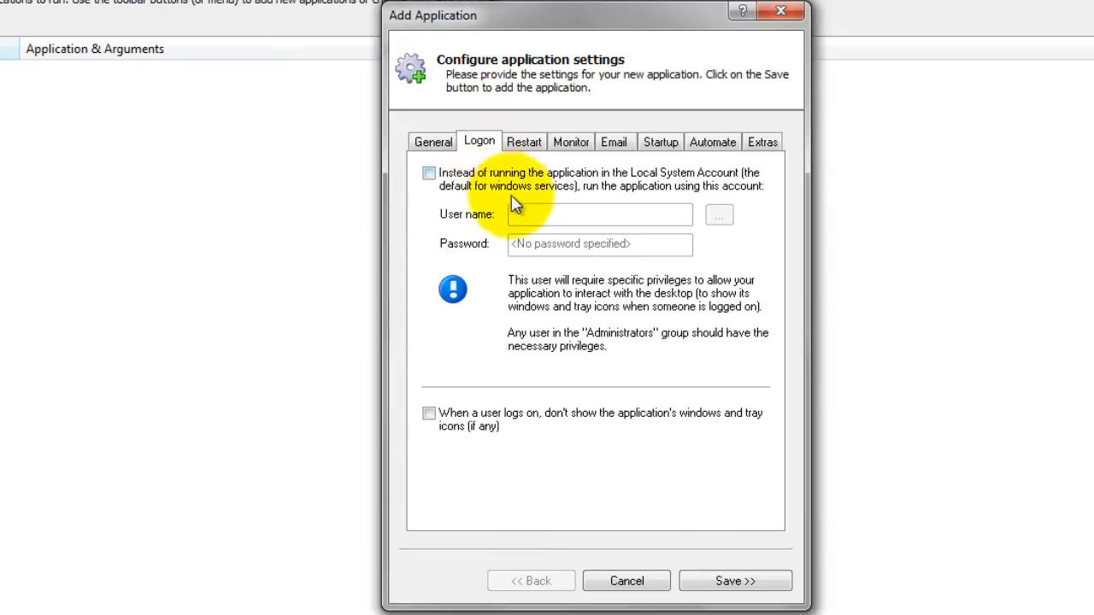
left_click(427, 173)
type("user")
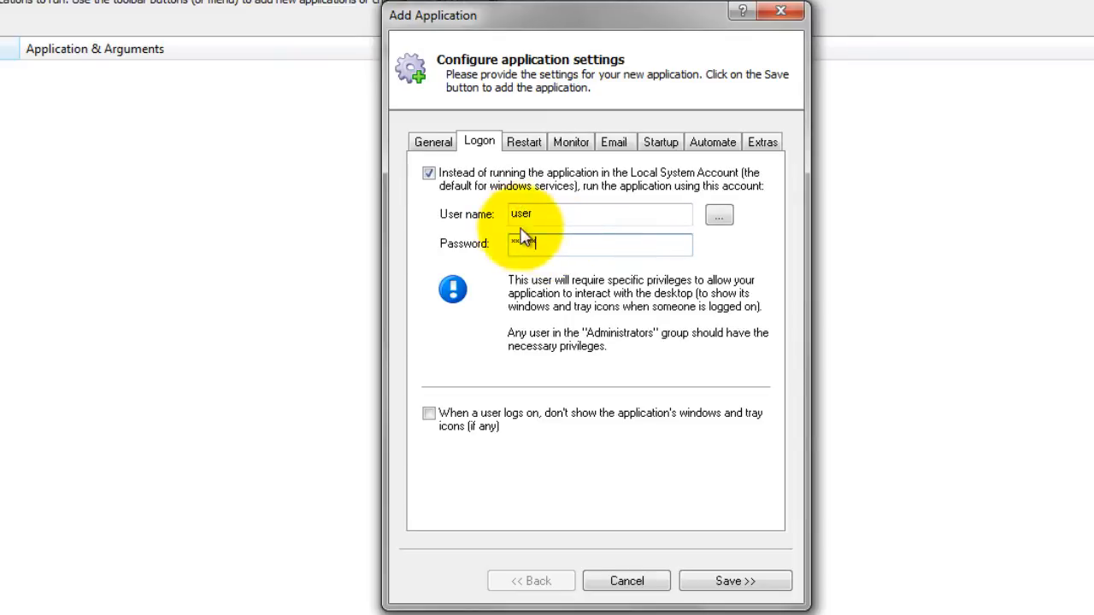
type("******")
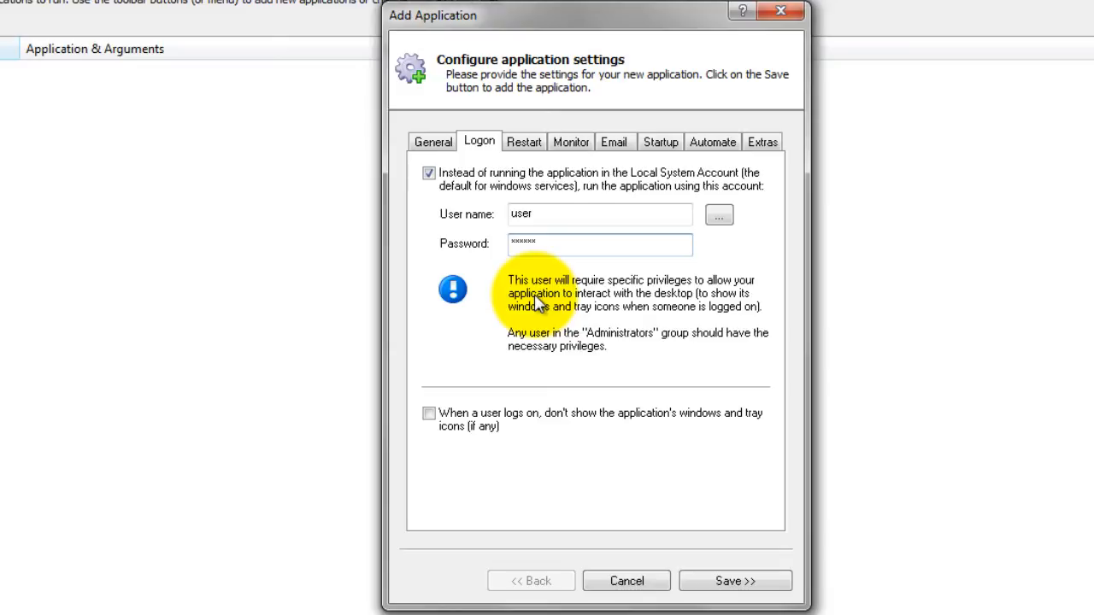
left_click(523, 142)
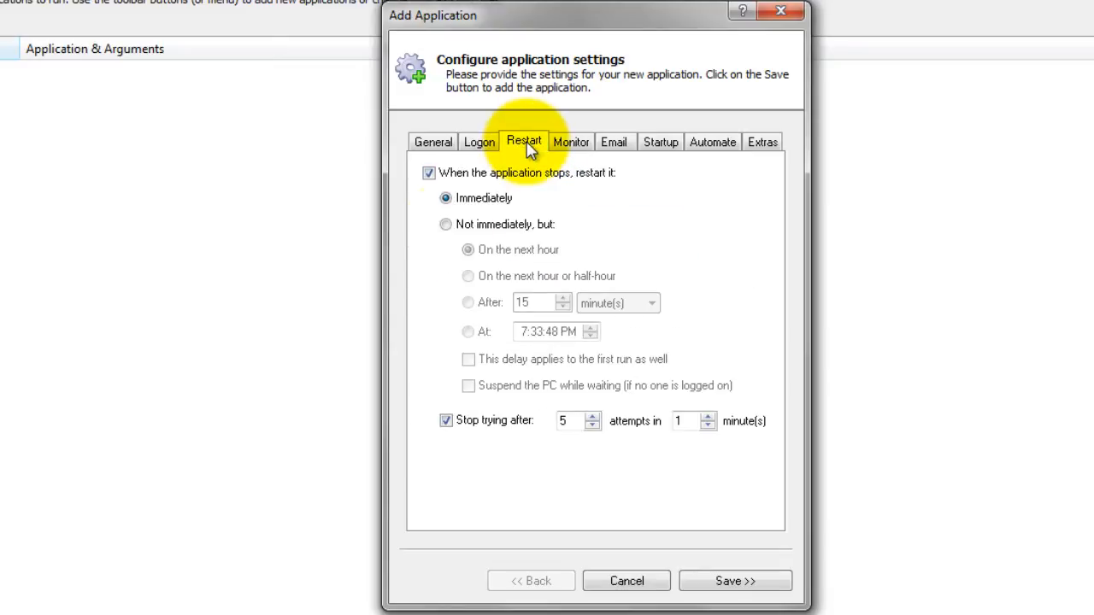
- Keep the restart behavior at Immediately after trying other options, and save the application
left_click(445, 224)
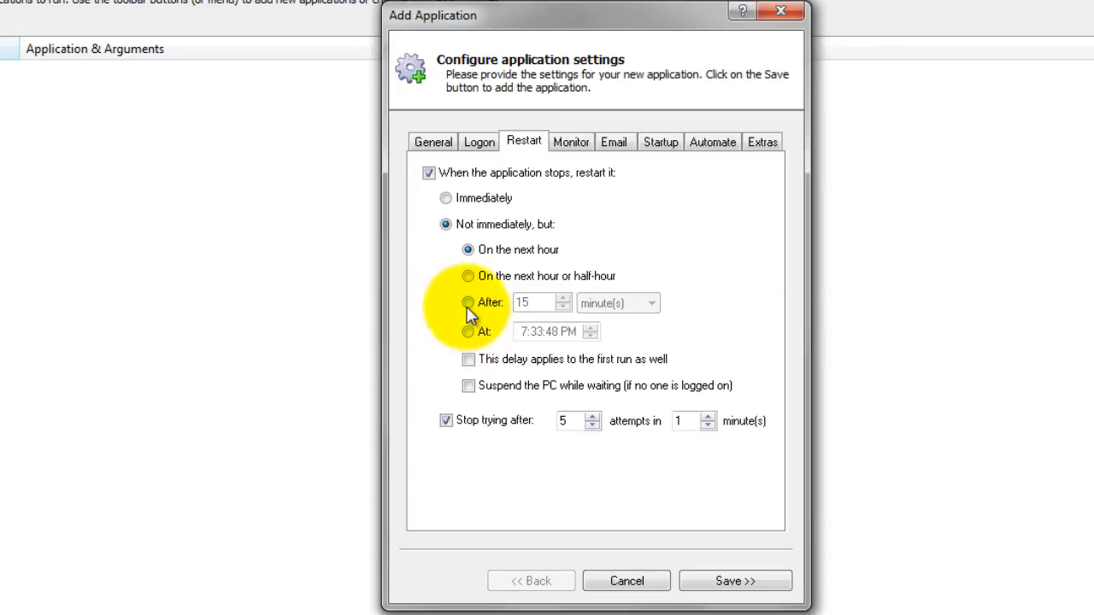
left_click(469, 331)
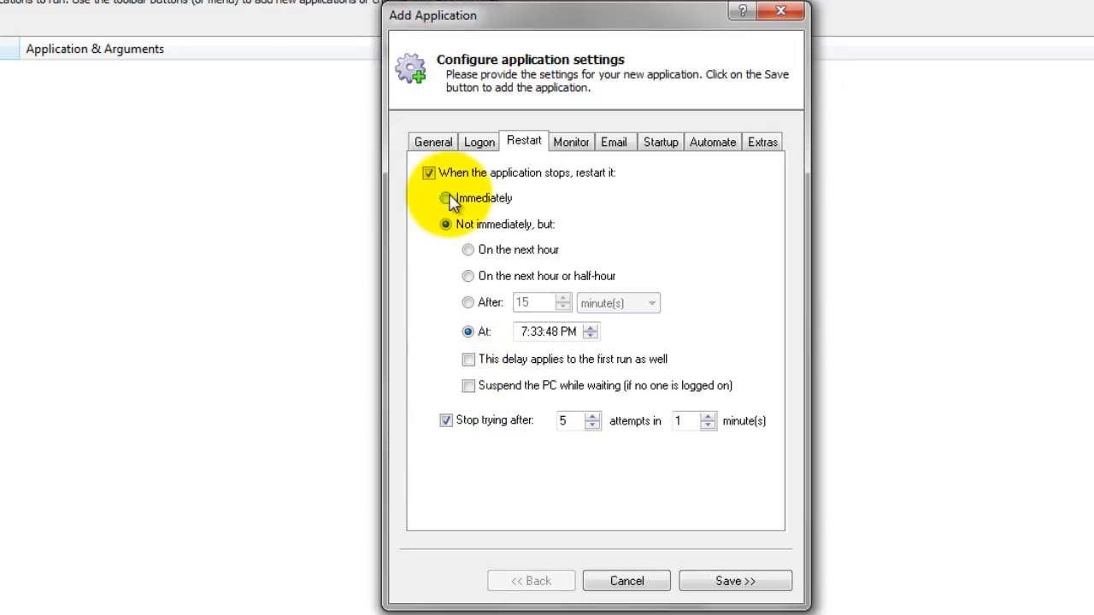
left_click(444, 198)
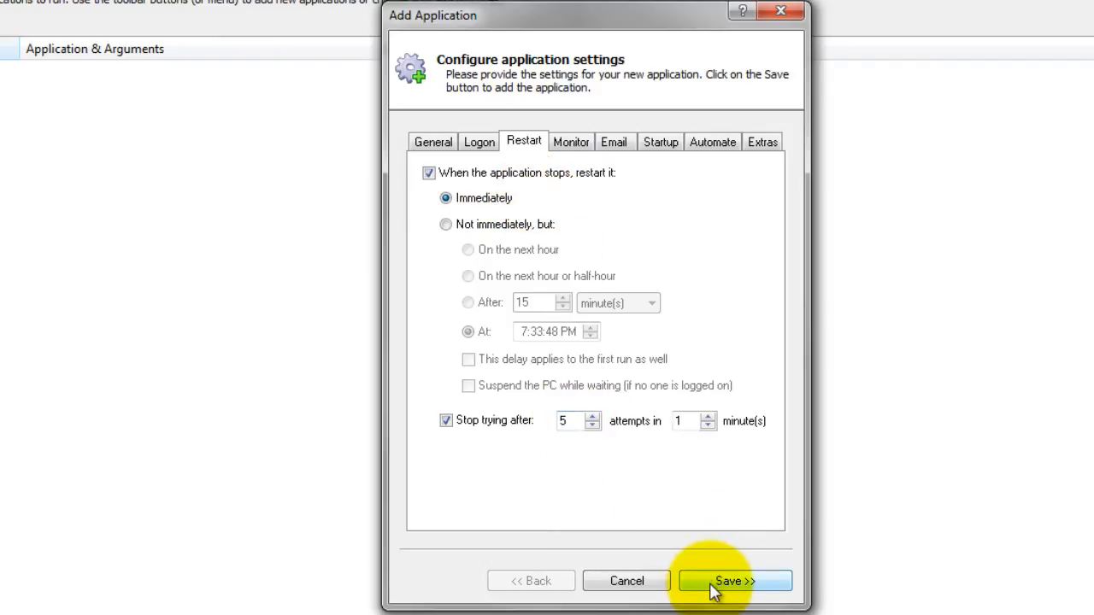
left_click(733, 581)
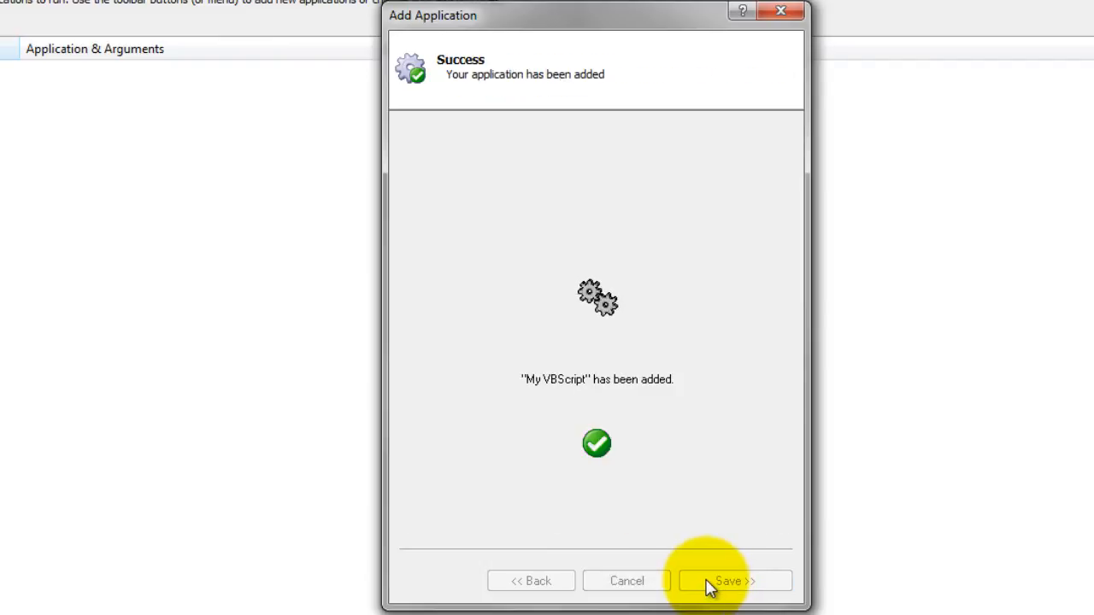
- Dismiss the confirmation and start My VBScript so it shows as Running
left_click(733, 581)
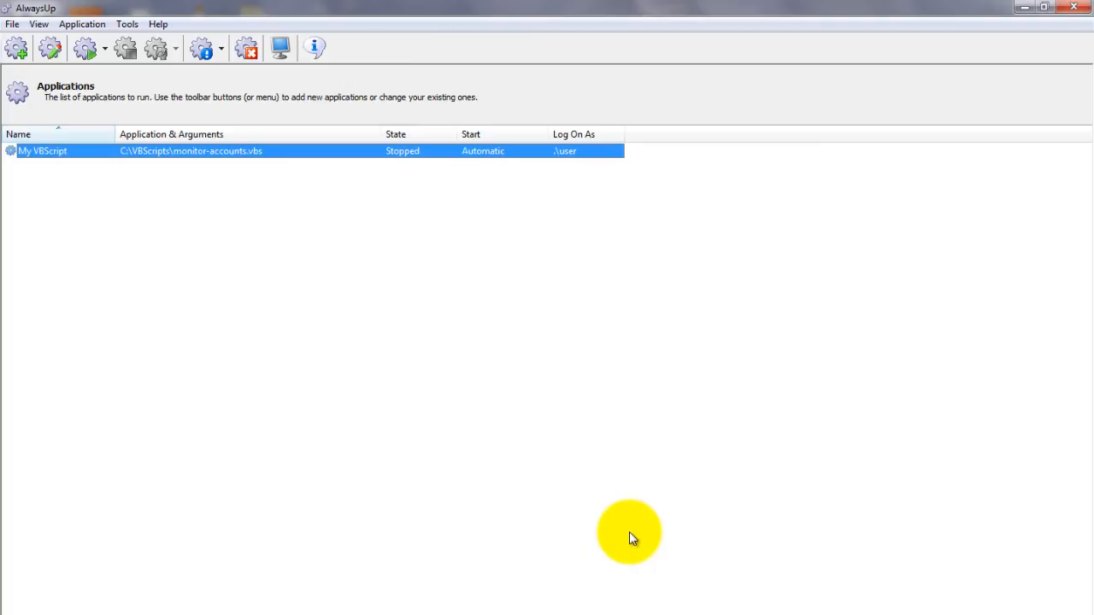
mouse_move(82, 24)
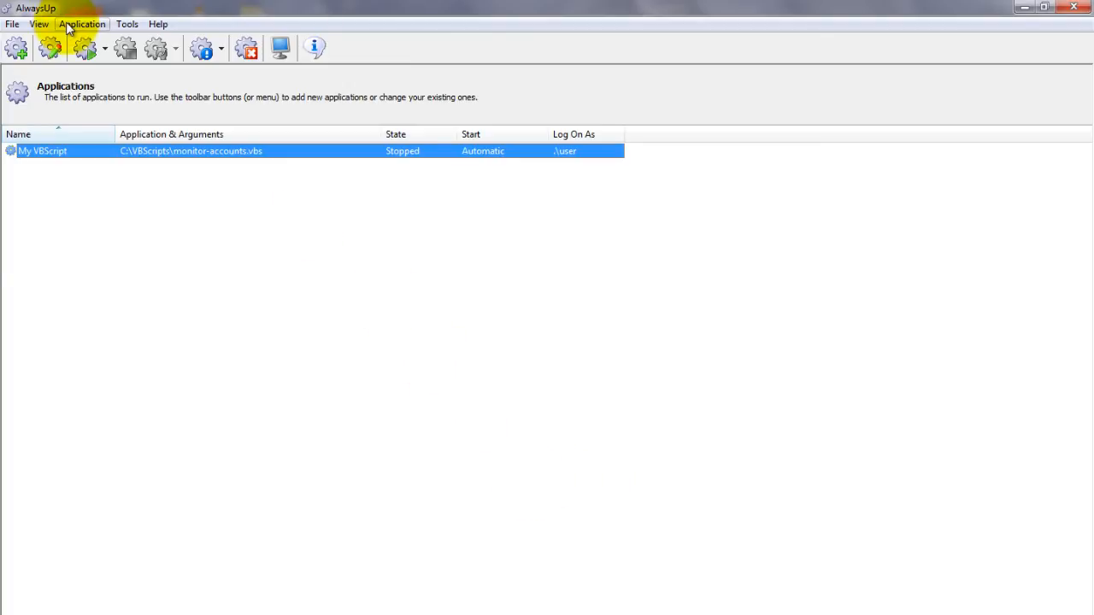
left_click(82, 24)
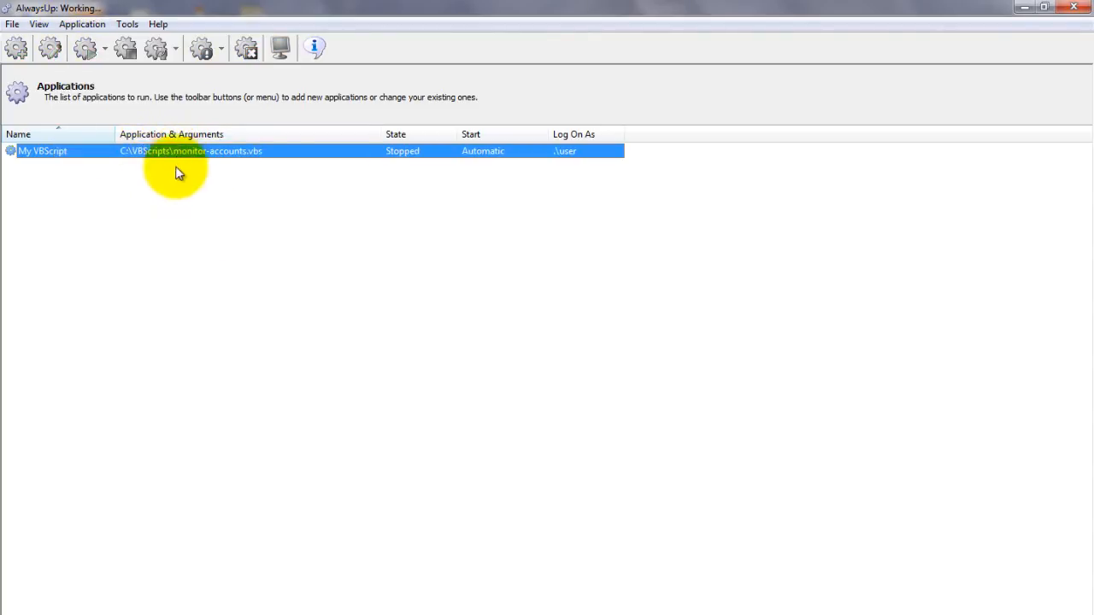
left_click(48, 48)
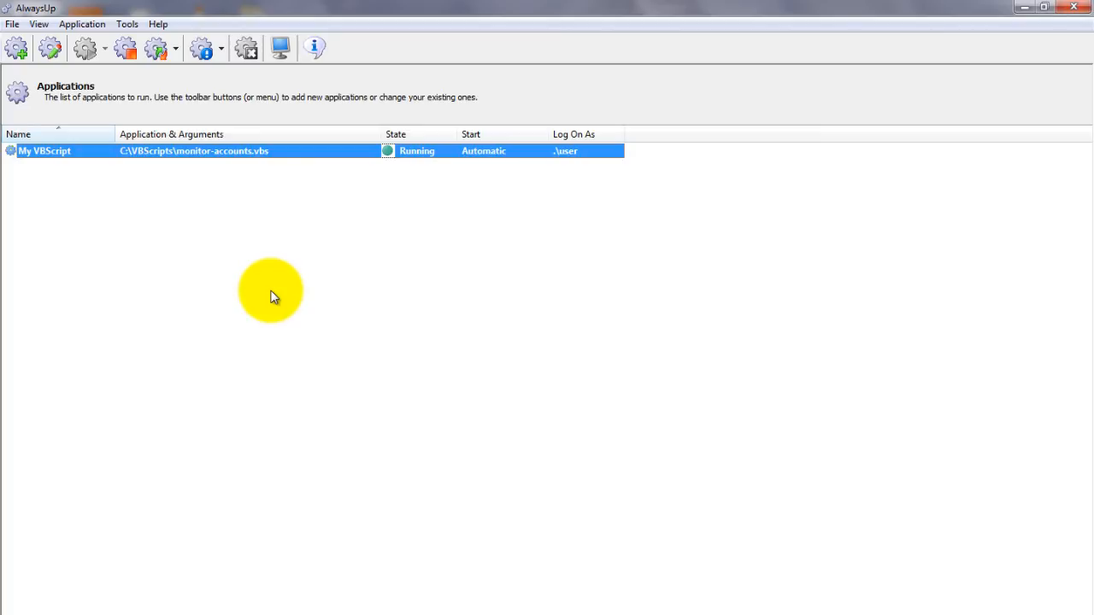
- Browse the Tools menu, then reopen the settings window for My VBScript via Edit/View
left_click(126, 24)
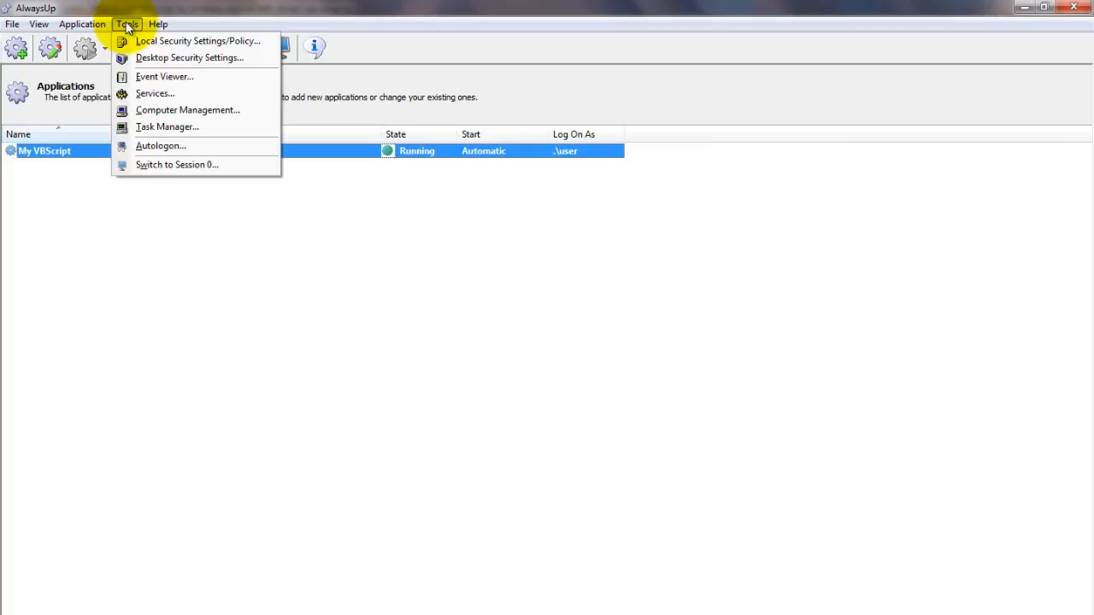
mouse_move(178, 164)
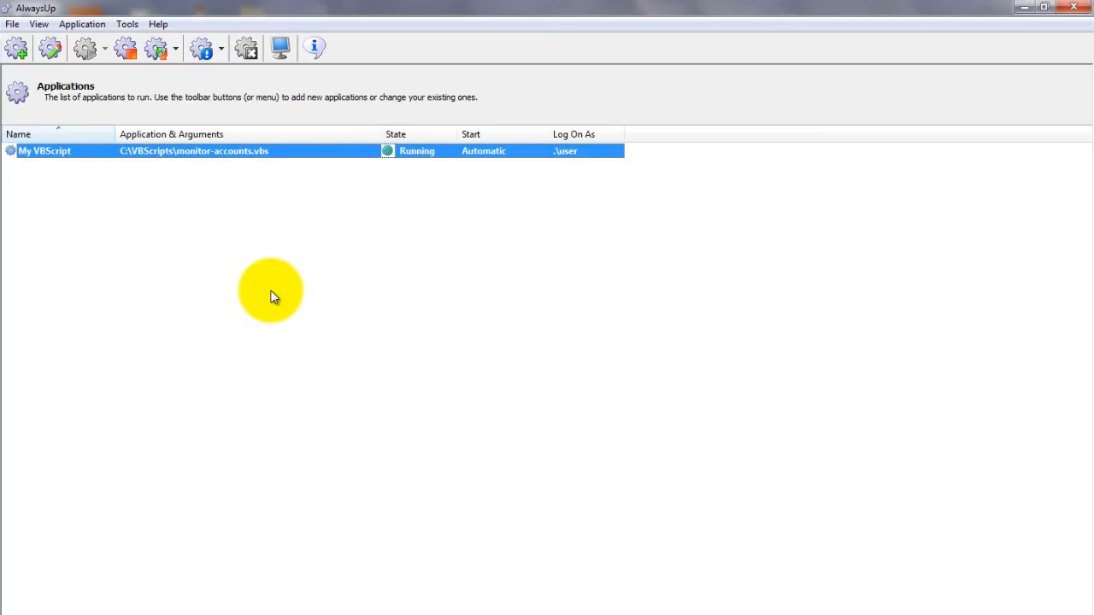
mouse_move(6, 10)
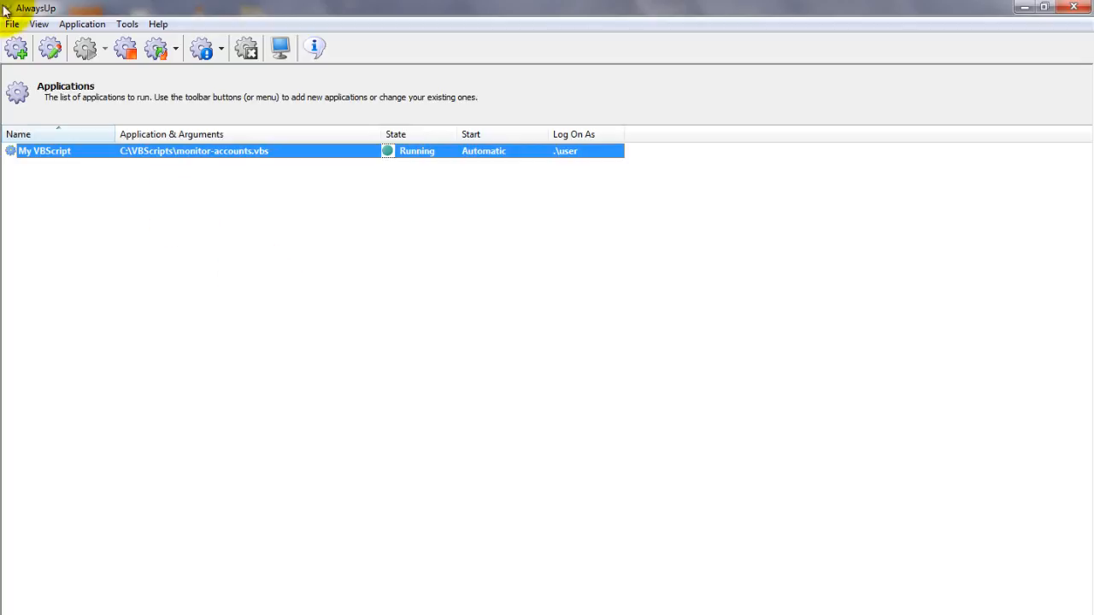
left_click(82, 24)
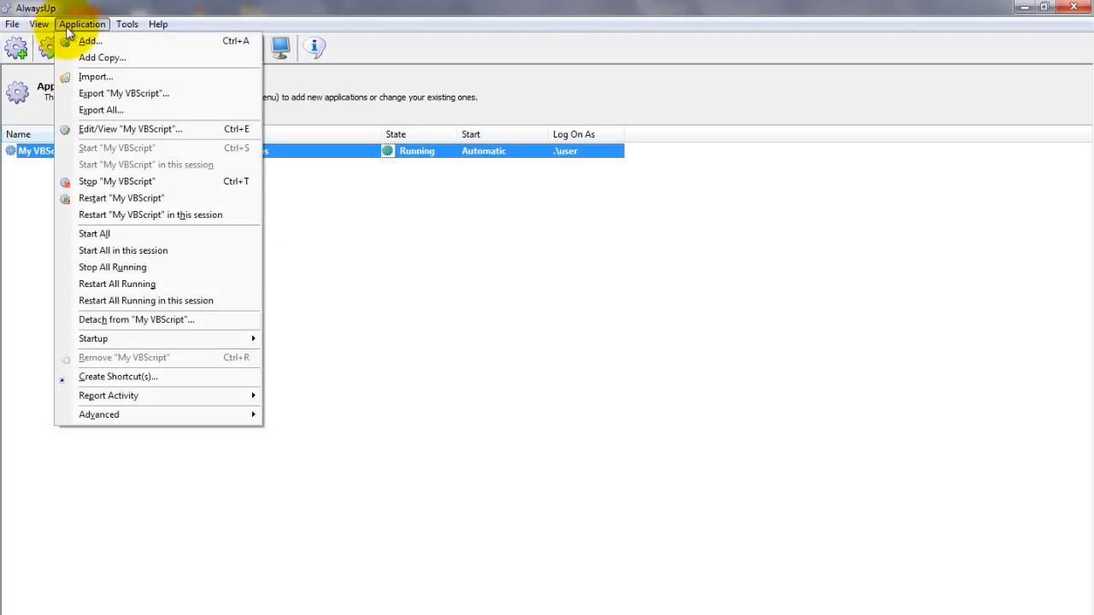
left_click(130, 129)
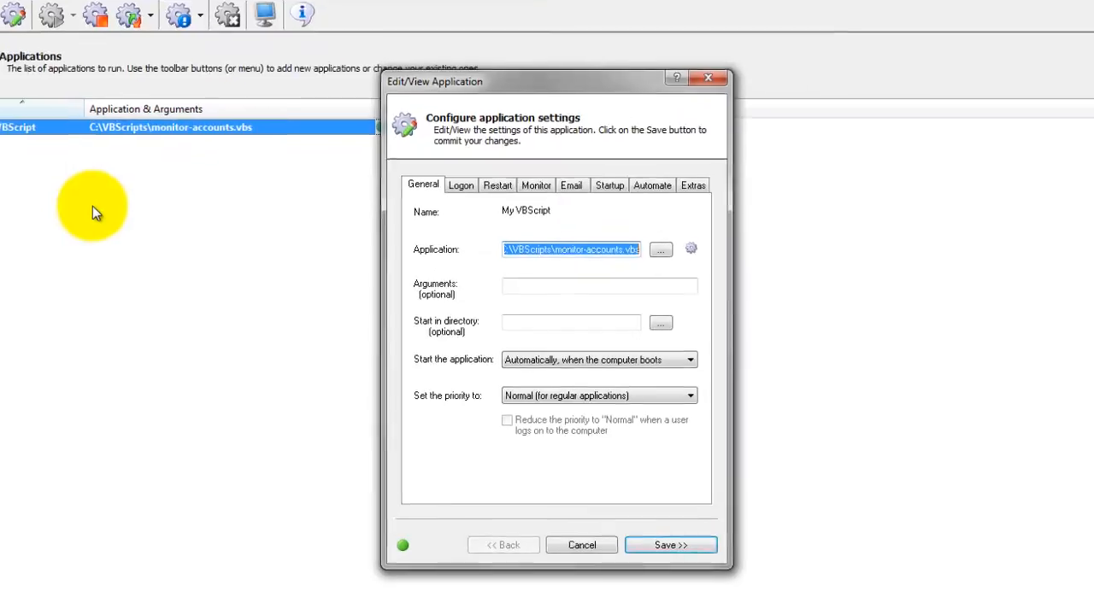